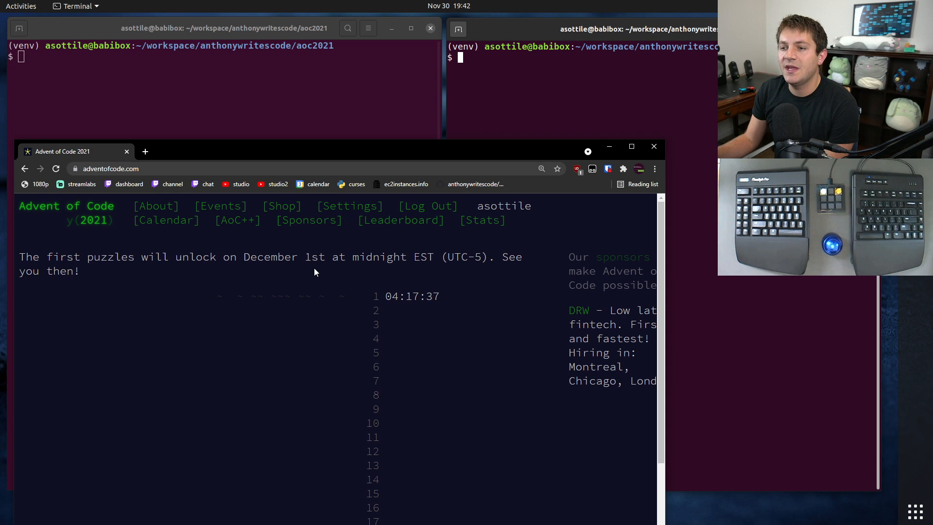
# - Load the Advent of Code 2021 event page from the header's 2021 year link
pyautogui.click(93, 221)
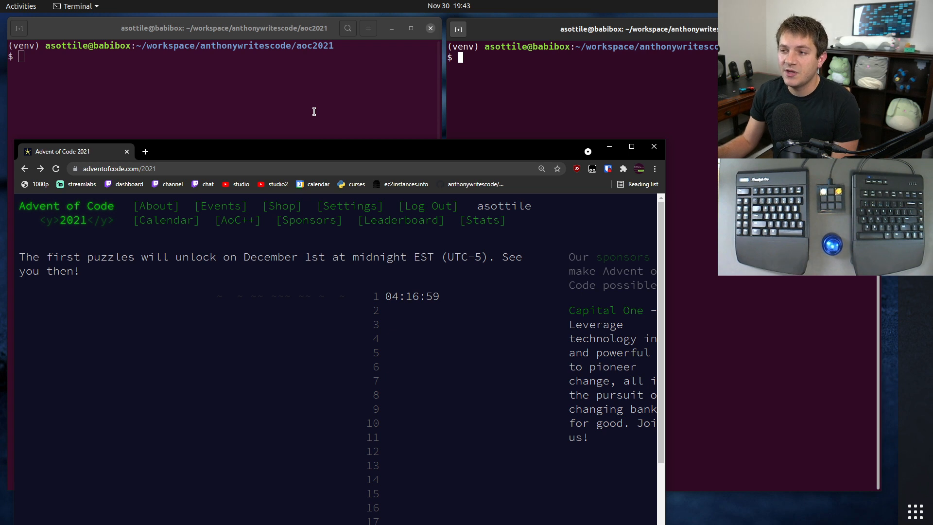
# - List the aoc2021 repository contents with ls and highlight the venv marker in the prompt
pyautogui.write('ls')
pyautogui.write('git ls-files')
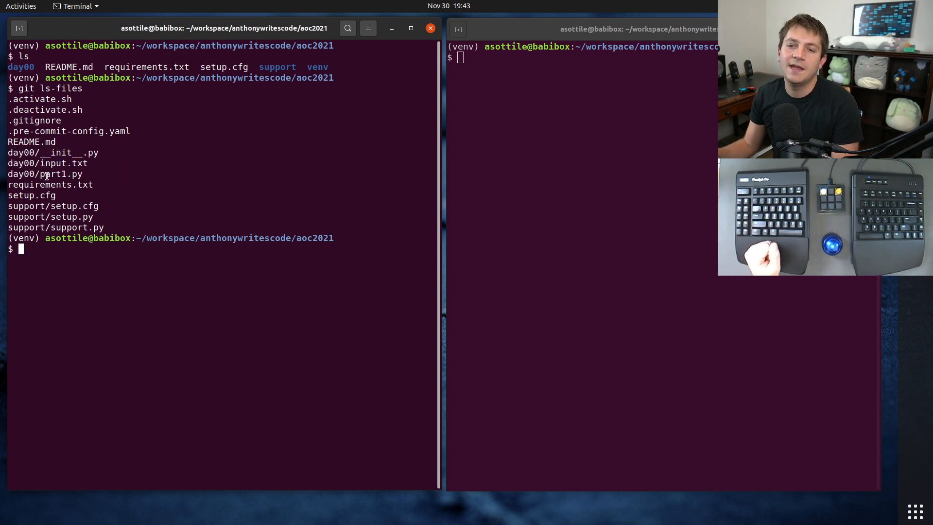
pyautogui.doubleClick(47, 163)
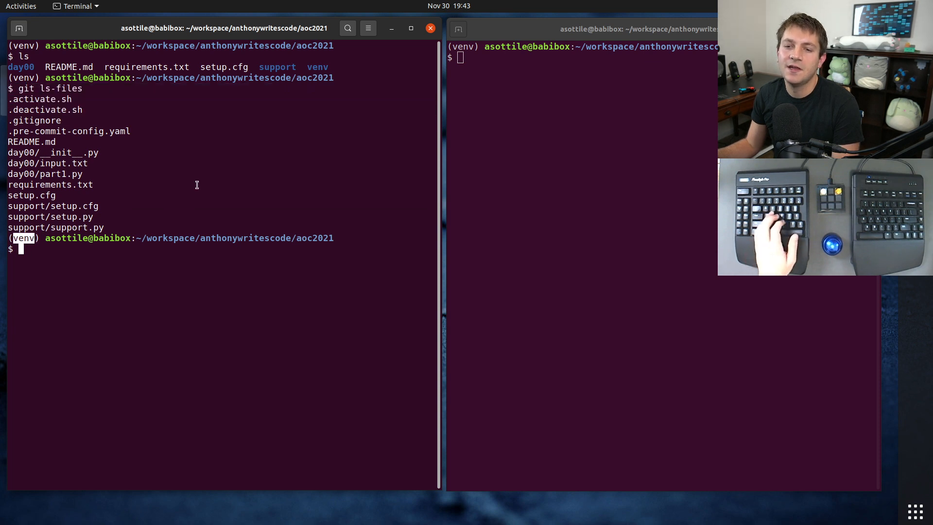
pyautogui.write('cd ..')
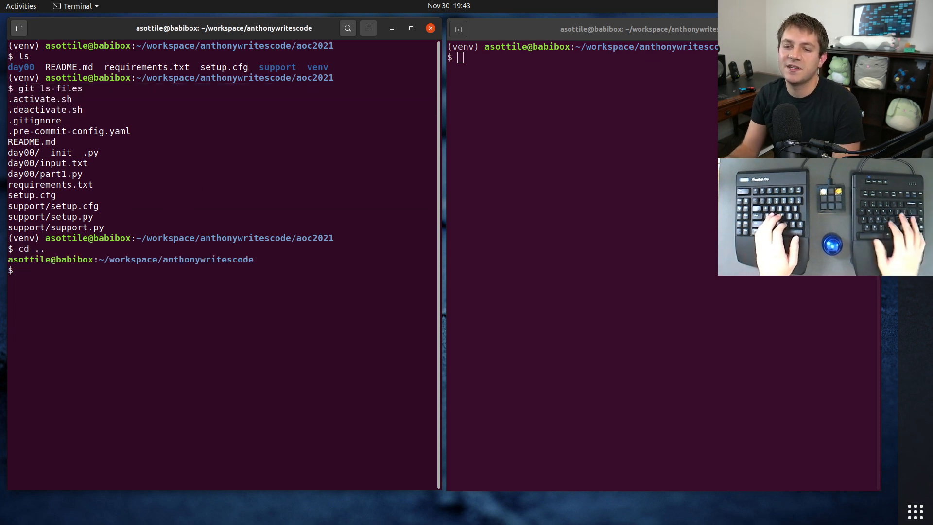
pyautogui.write('cd -')
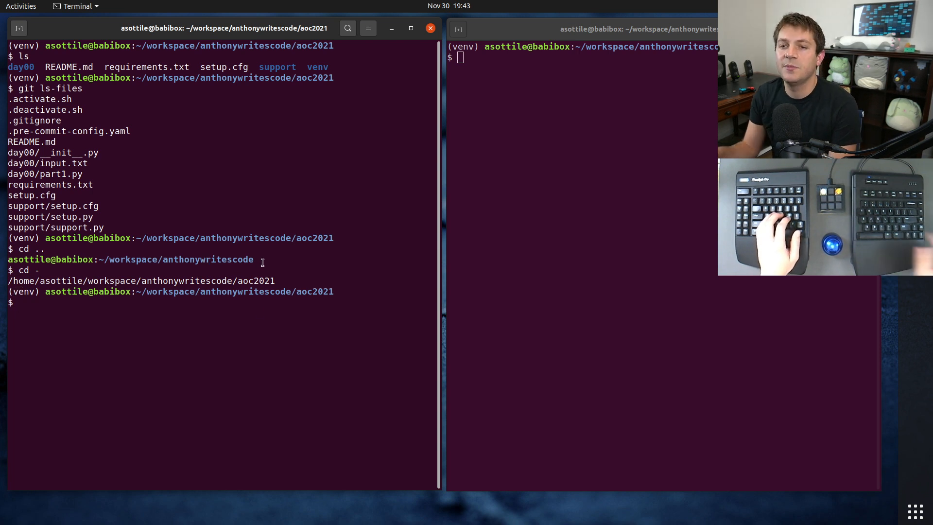
pyautogui.write('md')
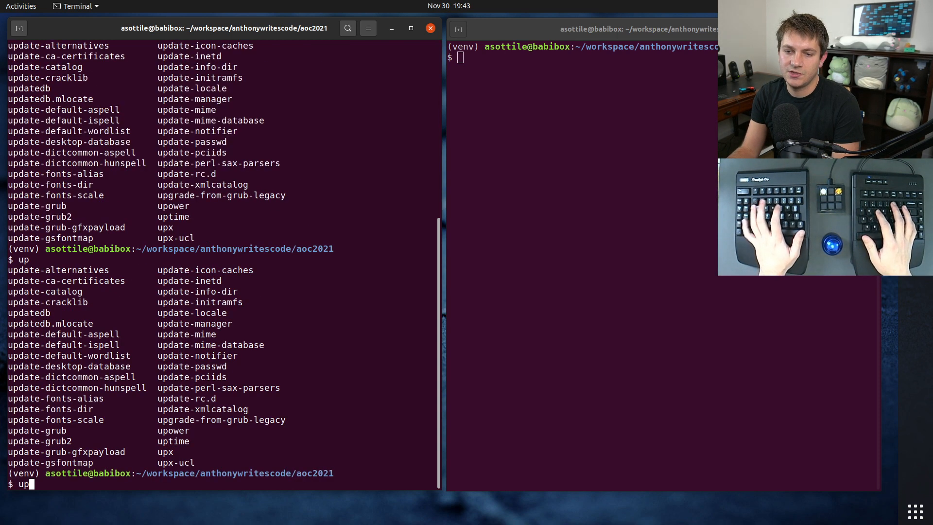
# - Run download-input 2020 1 from aoc2021, which fails on the missing ../.env file
pyautogui.write('download-input')
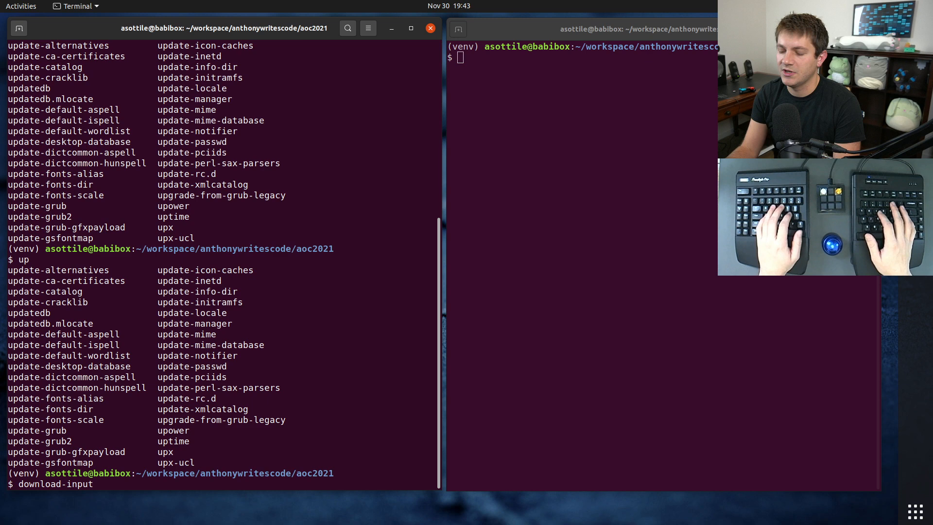
pyautogui.write('2020 1')
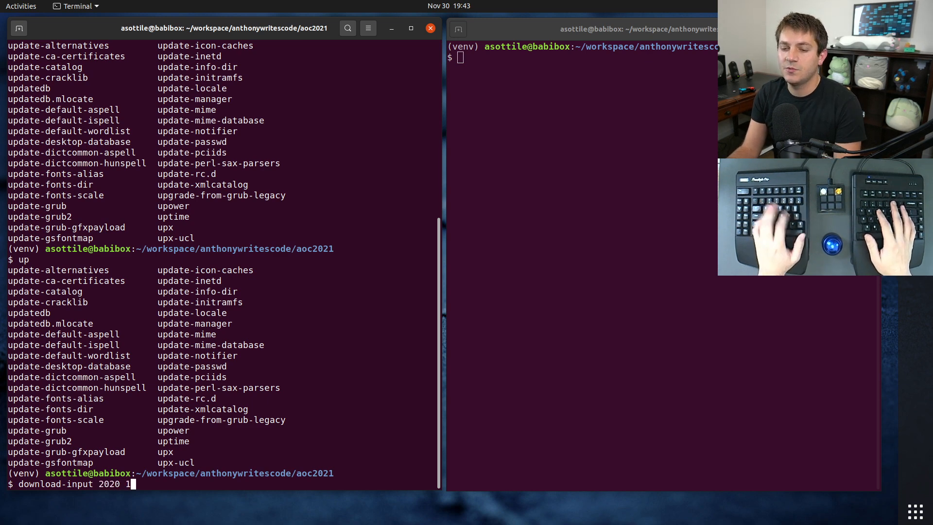
pyautogui.press('Return')
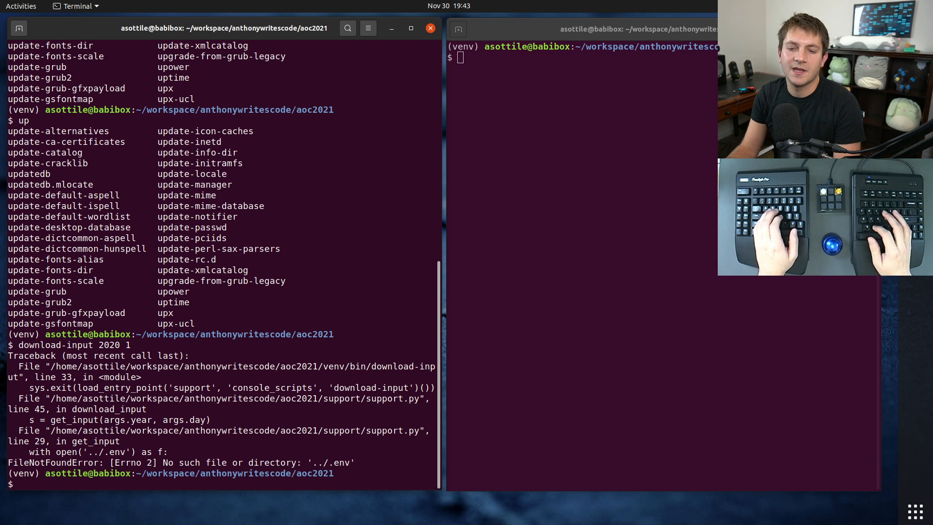
# - Move into day00 so download-input 2020 1 succeeds, then begin editing ../.env with nano
pyautogui.write('cd day00')
pyautogui.write('download-input 2020 1')
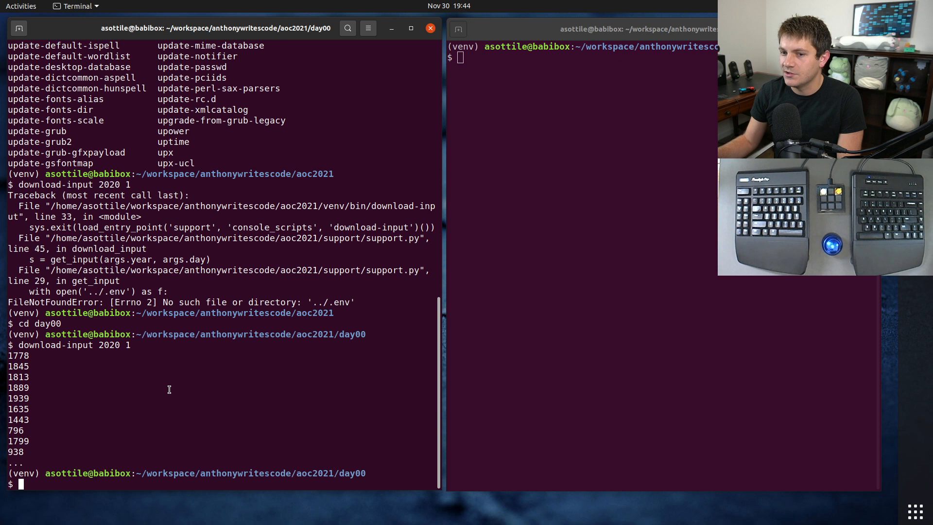
pyautogui.write('nano ../')
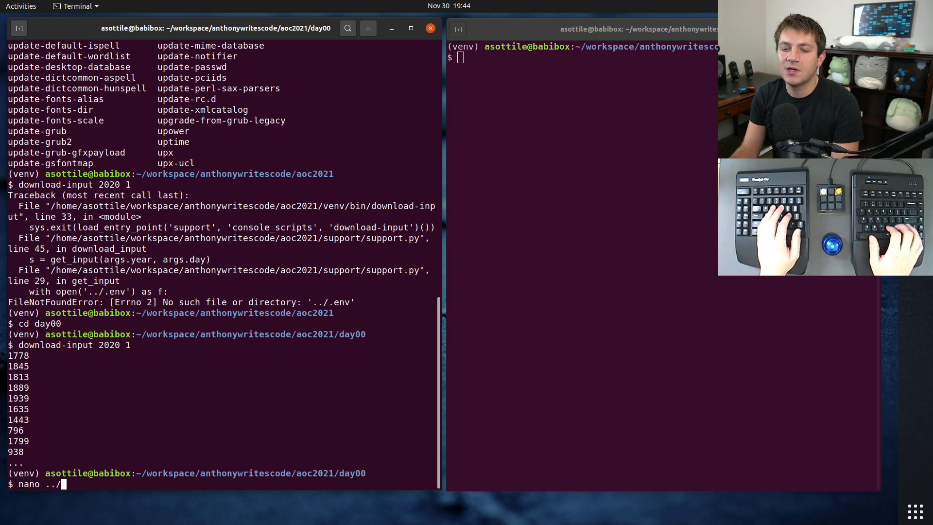
pyautogui.write('.env.sample')
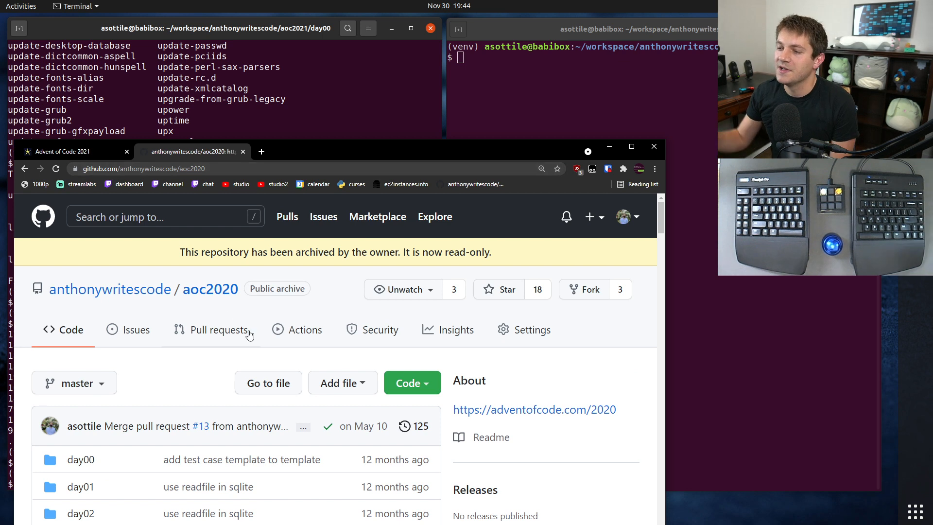
pyautogui.moveTo(308, 331)
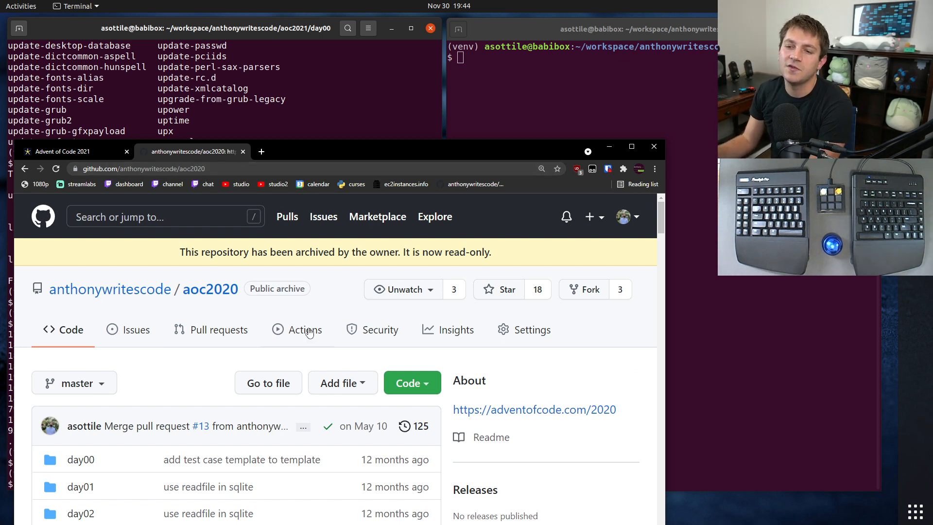
pyautogui.moveTo(347, 337)
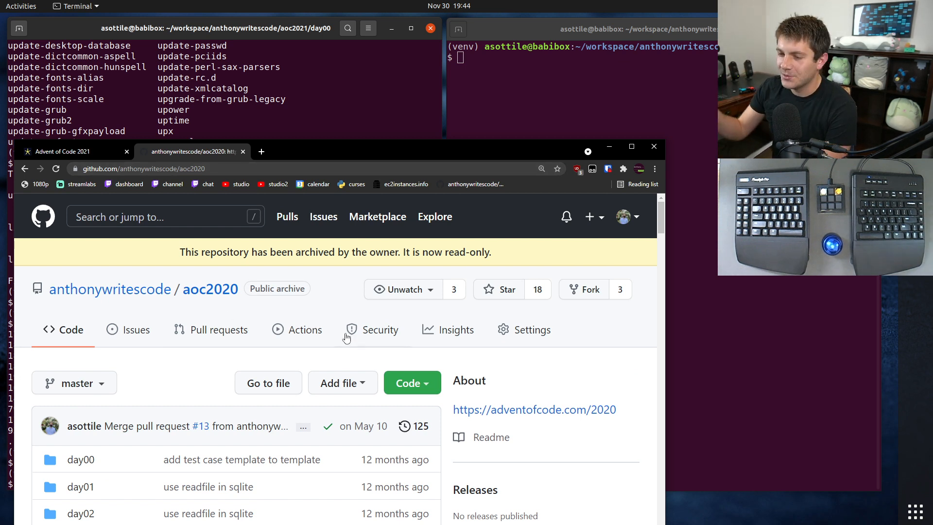